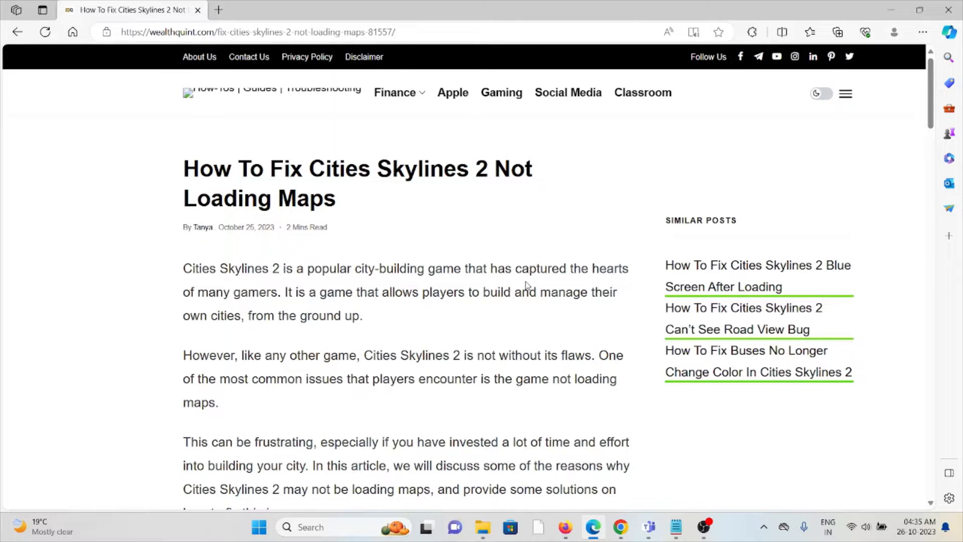
mouse_move(499, 335)
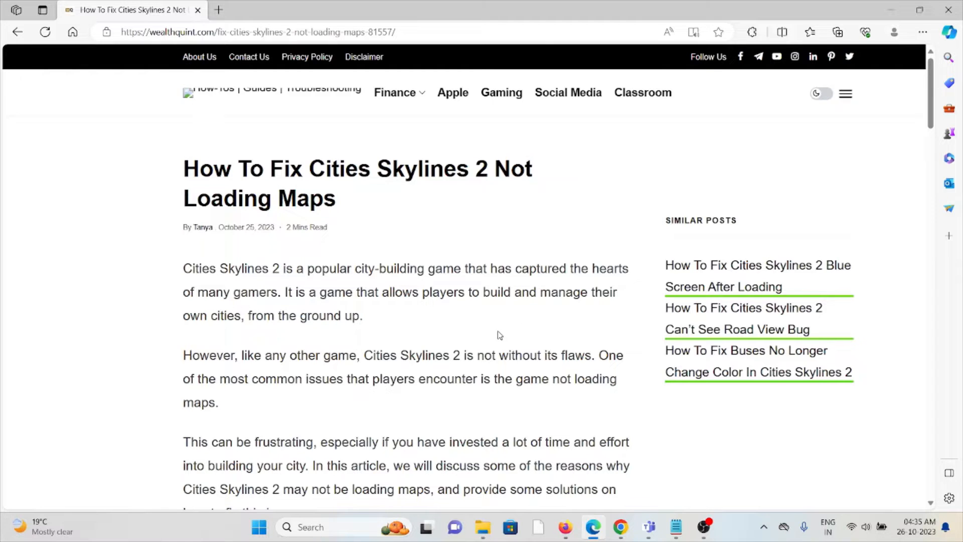
Step: Scroll through the article's introduction until the first game screenshot appears
scroll(down, 3)
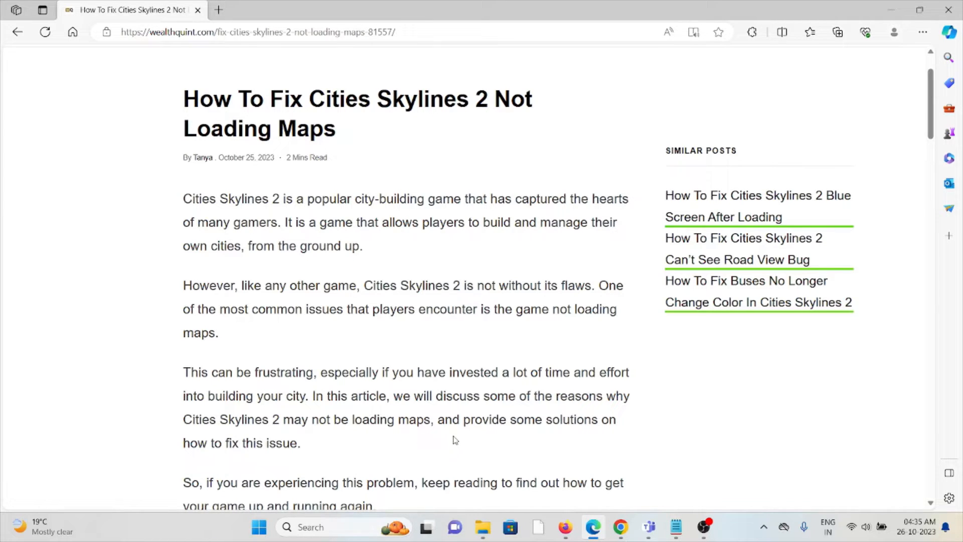
mouse_move(466, 433)
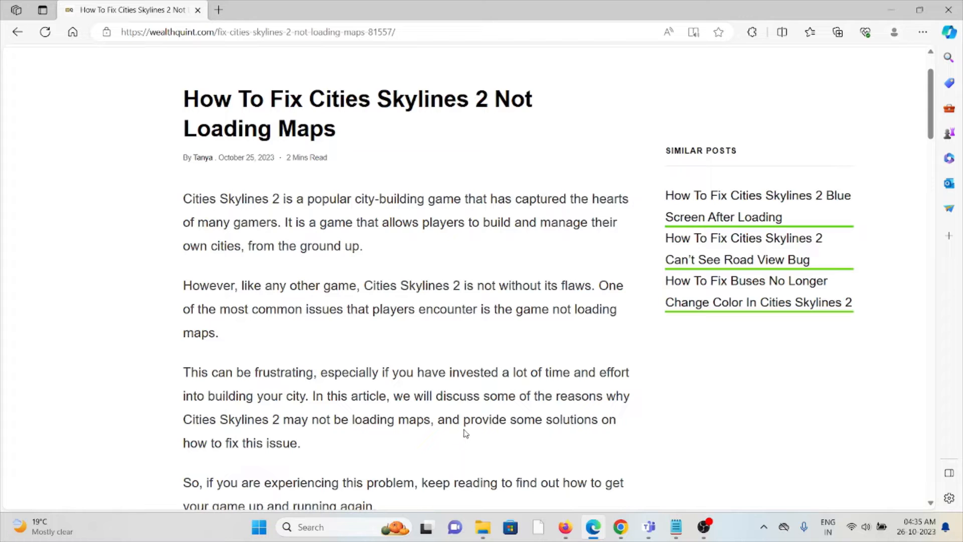
scroll(down, 3)
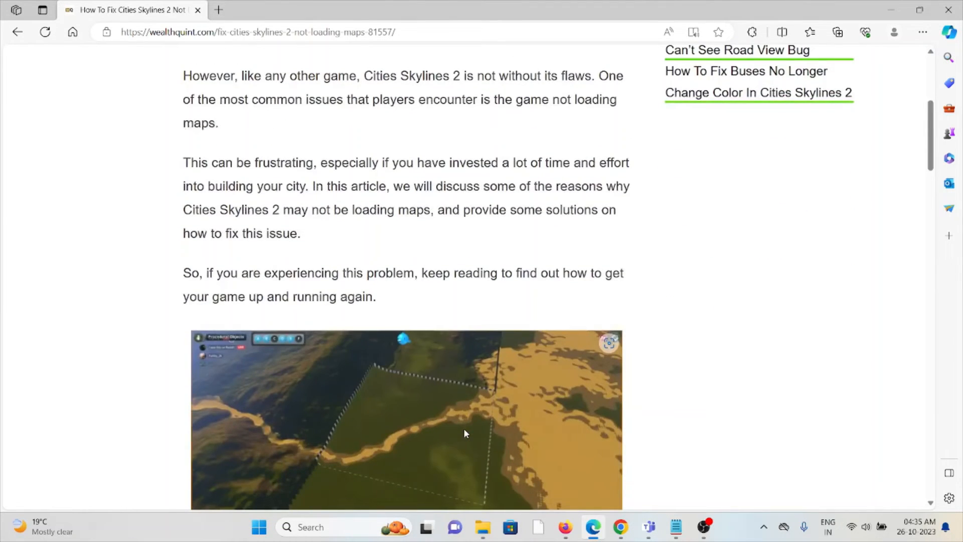
mouse_move(443, 459)
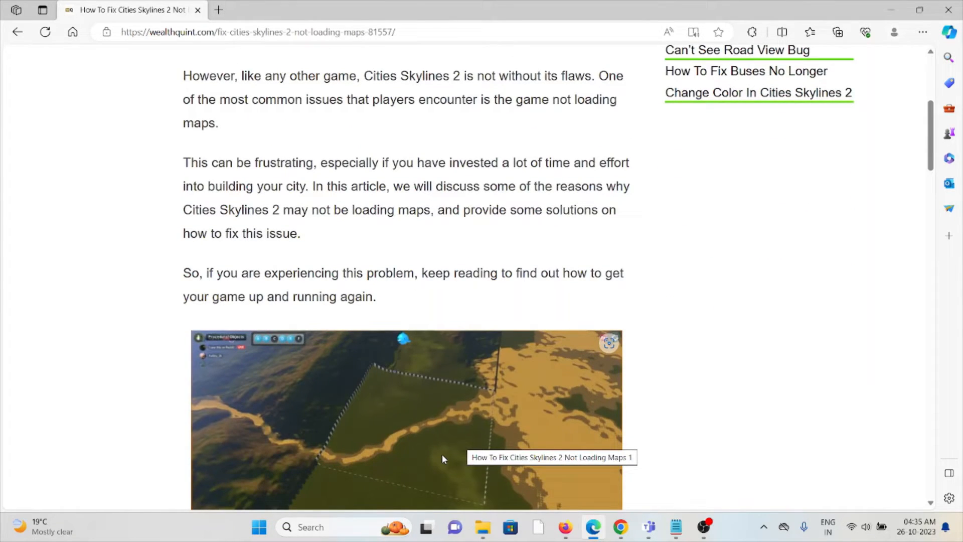
mouse_move(287, 541)
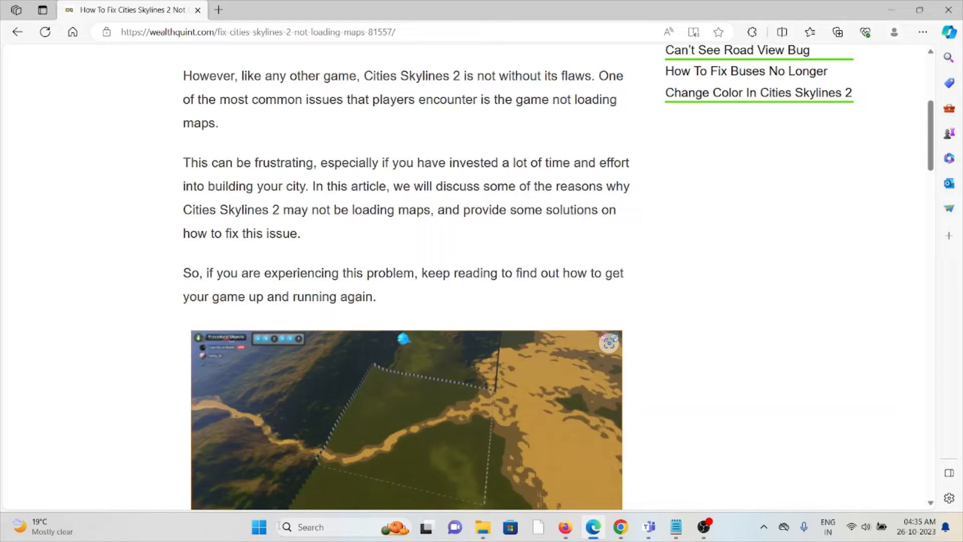
Step: Scroll past the screenshot and read the '1. Check Your Mods' section
scroll(down, 3)
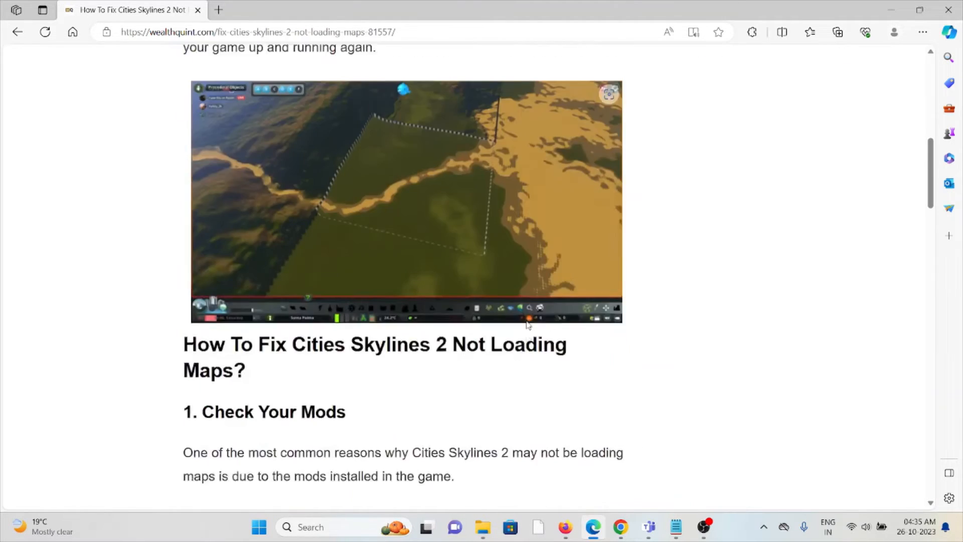
scroll(down, 3)
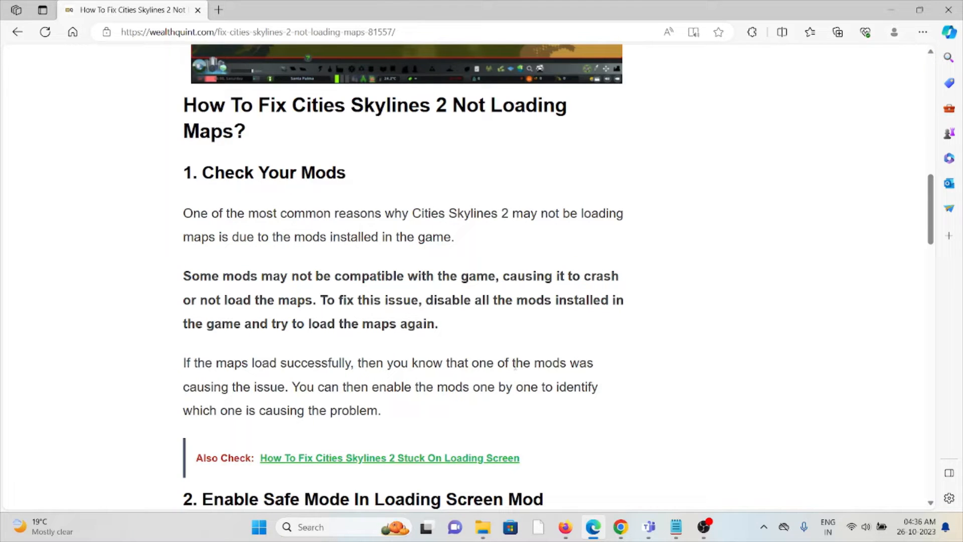
mouse_move(452, 402)
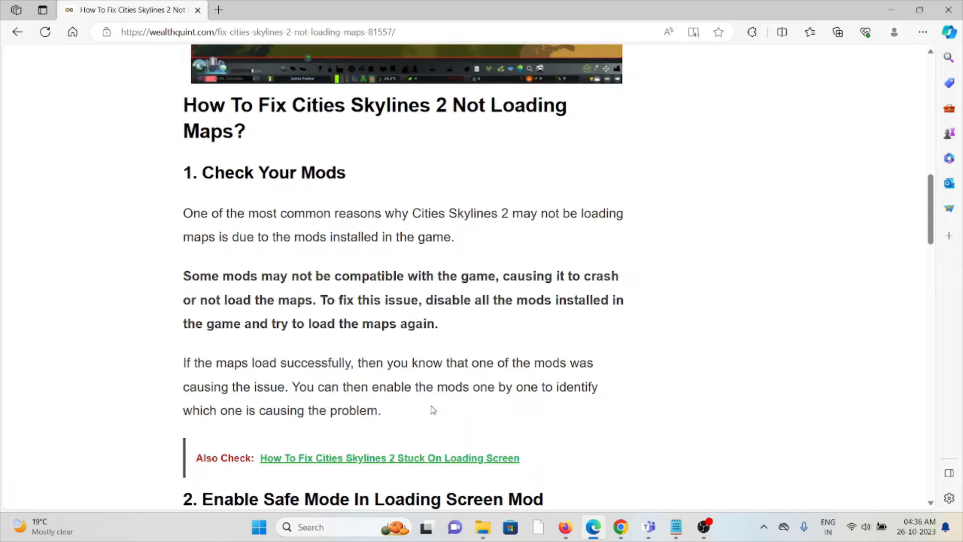
scroll(down, 3)
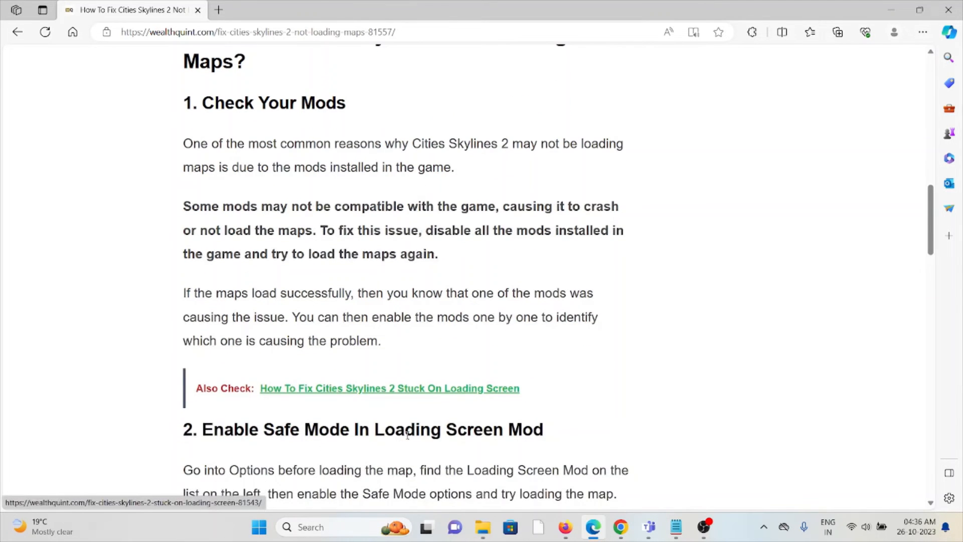
mouse_move(500, 348)
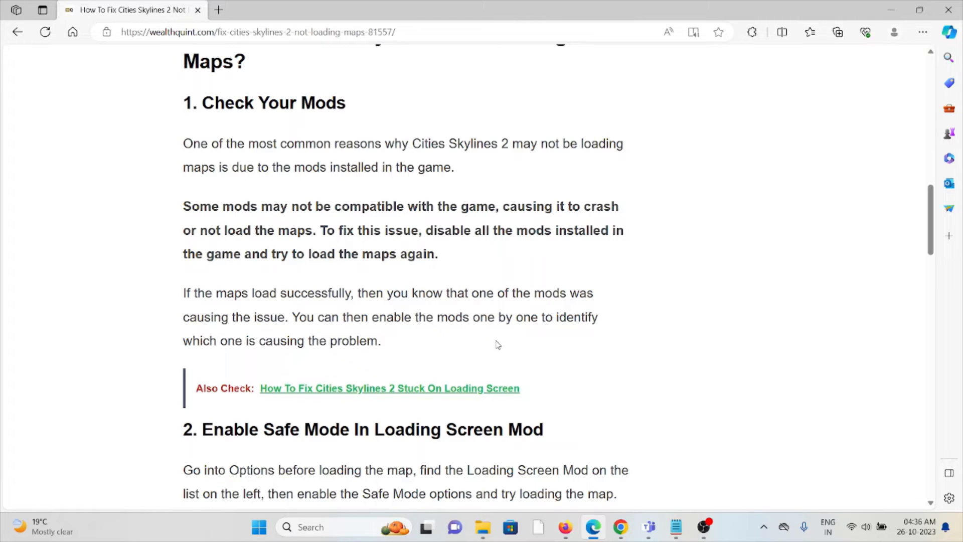
Step: Scroll down to the Safe Mode, LSMR and double-check required items sections
scroll(down, 3)
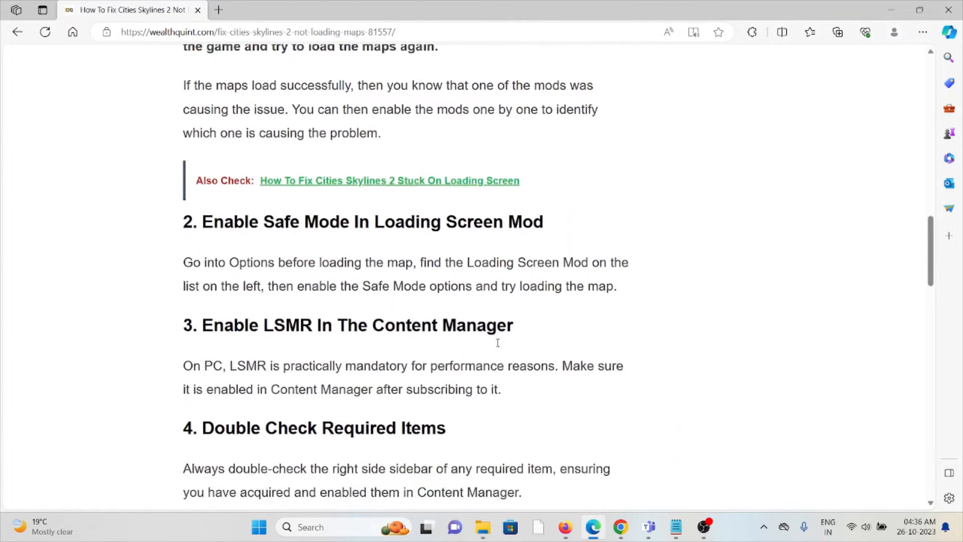
scroll(down, 3)
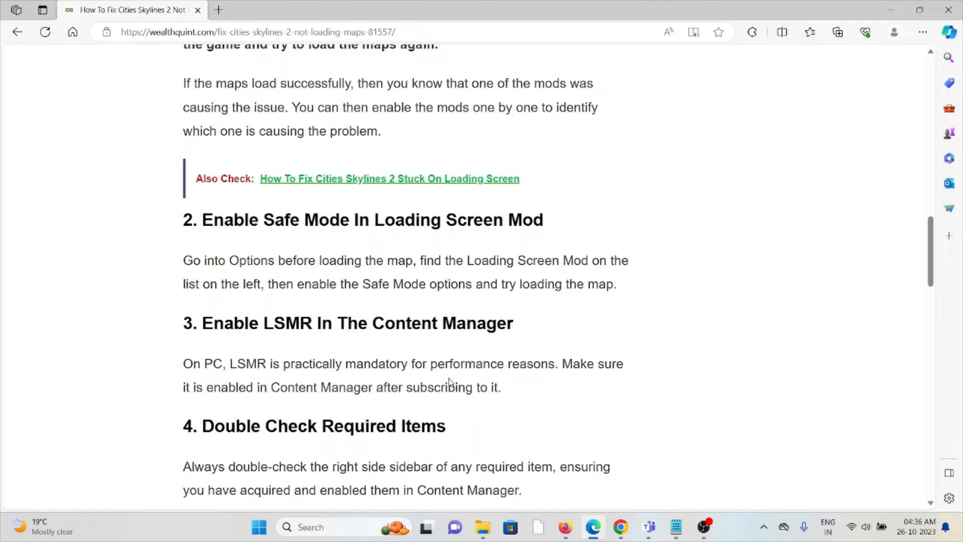
Step: Finish the required-items advice and scroll to '5. Update Your Game'
scroll(down, 3)
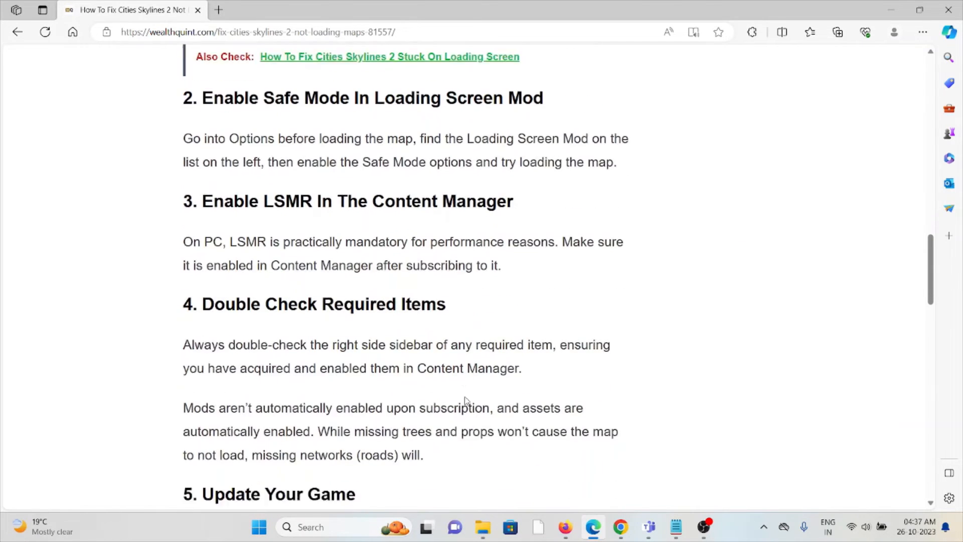
scroll(down, 3)
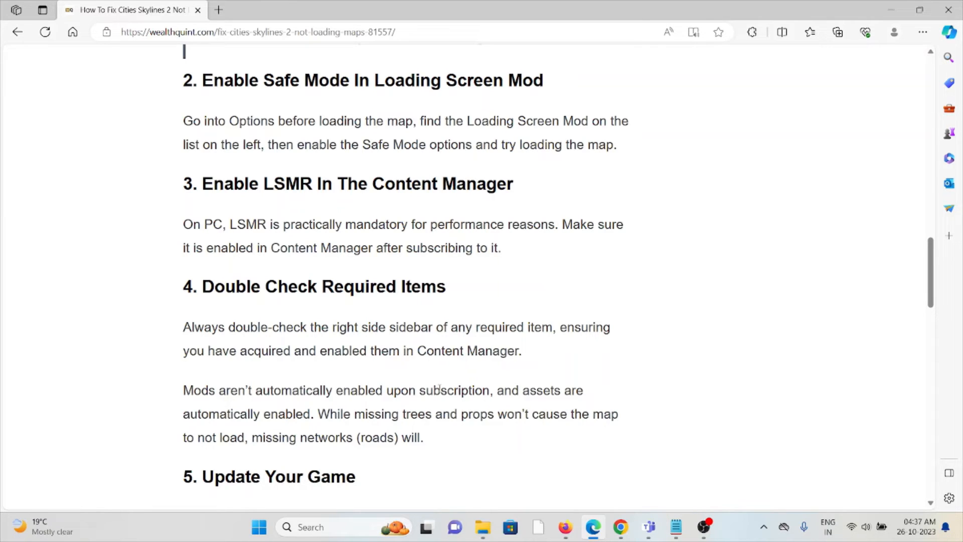
scroll(down, 3)
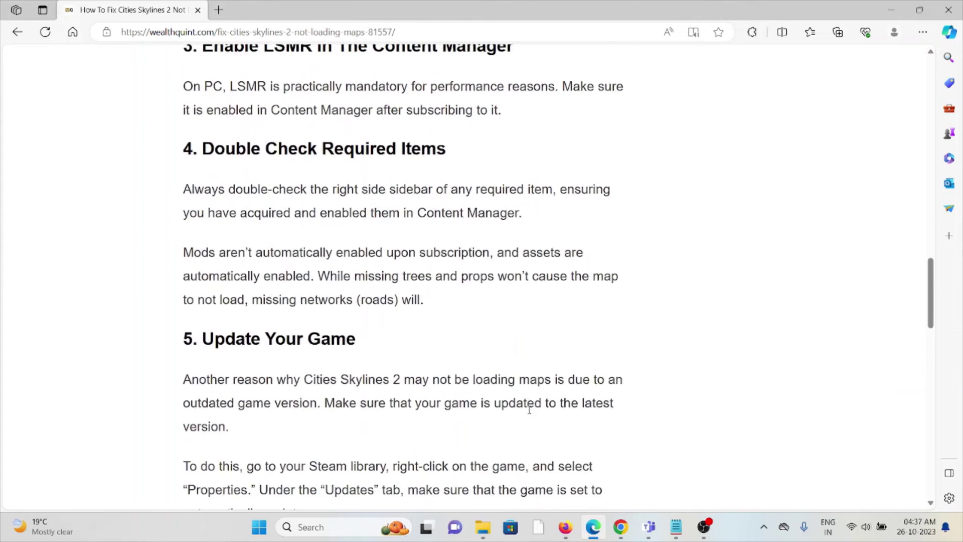
Step: Read the Steam auto-update steps and scroll to '6. Verify Game Files'
scroll(down, 3)
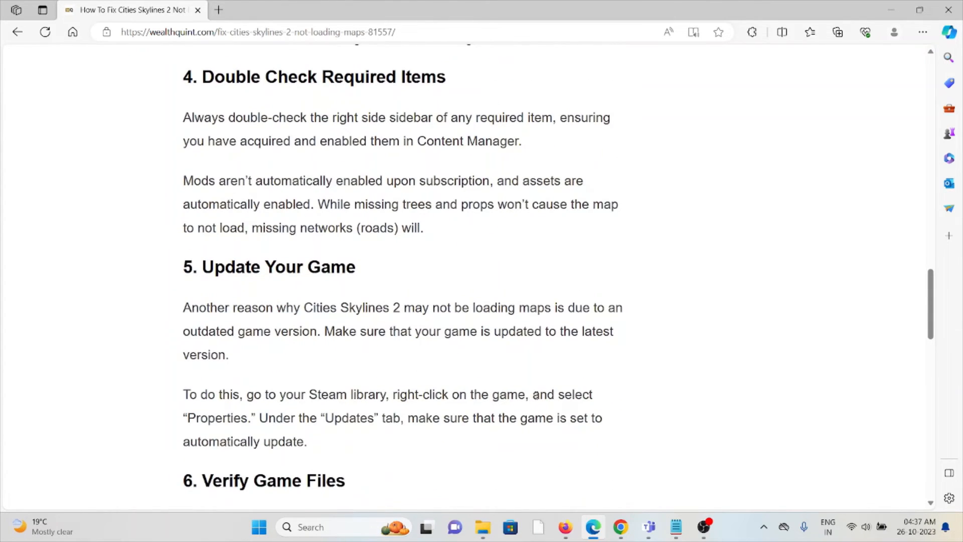
scroll(down, 3)
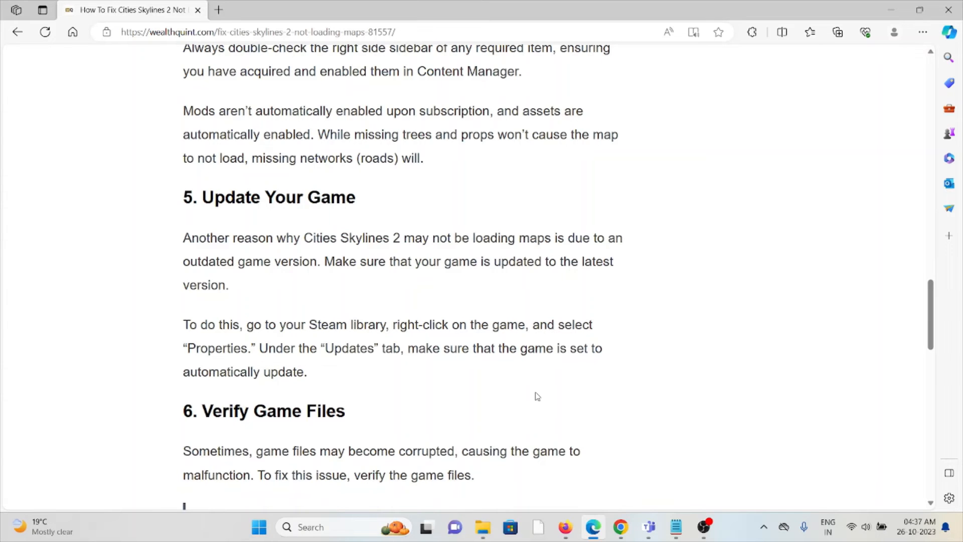
Step: Read the file-verification and reinstall advice, reaching the Similar Posts list
scroll(down, 3)
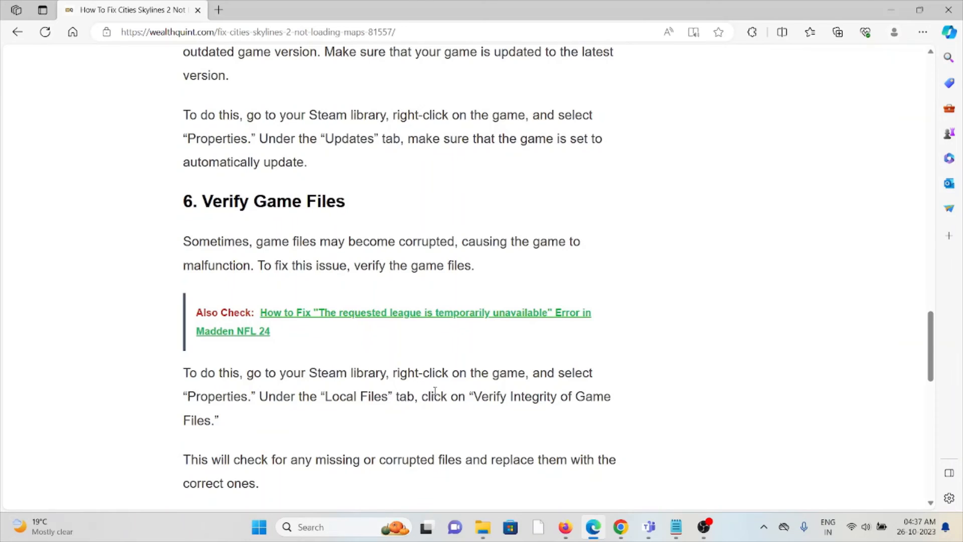
scroll(down, 3)
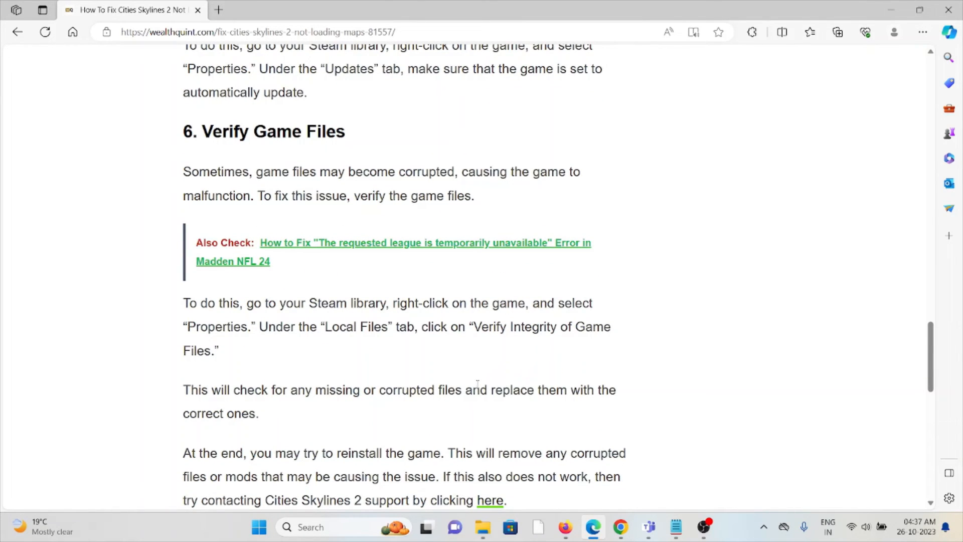
mouse_move(500, 344)
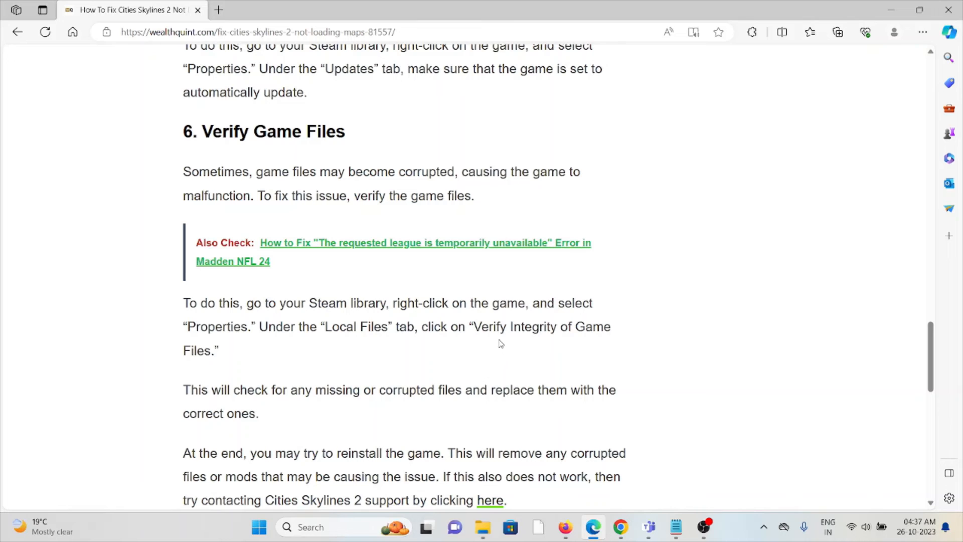
scroll(down, 3)
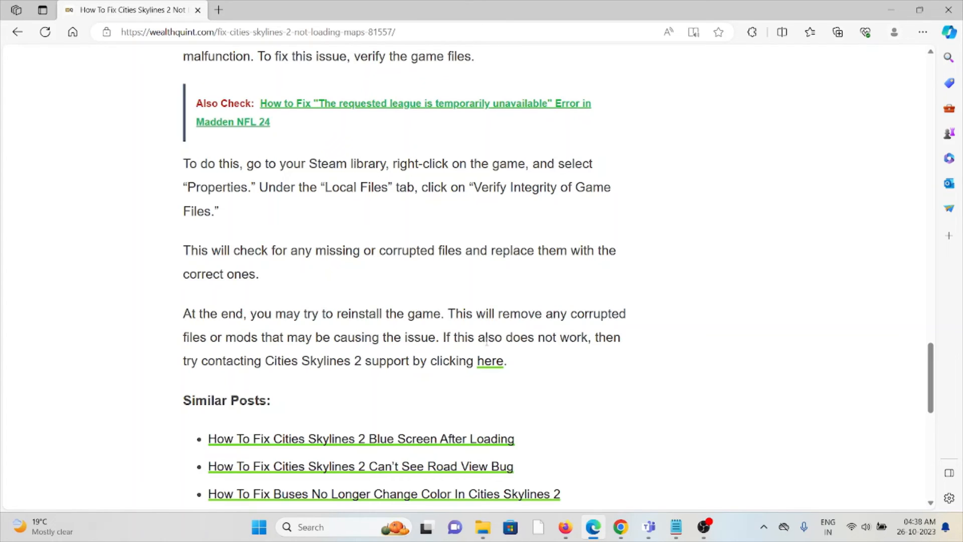
mouse_move(484, 337)
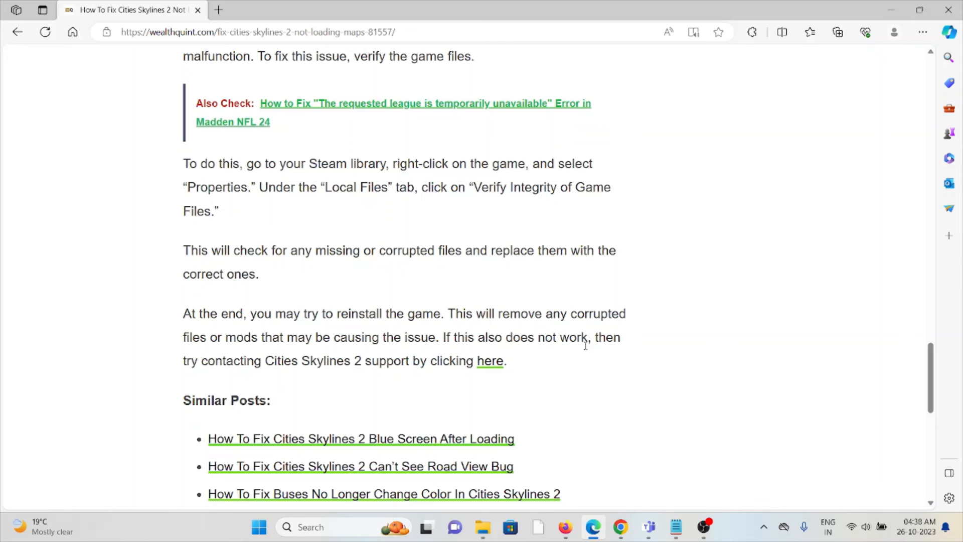
mouse_move(593, 357)
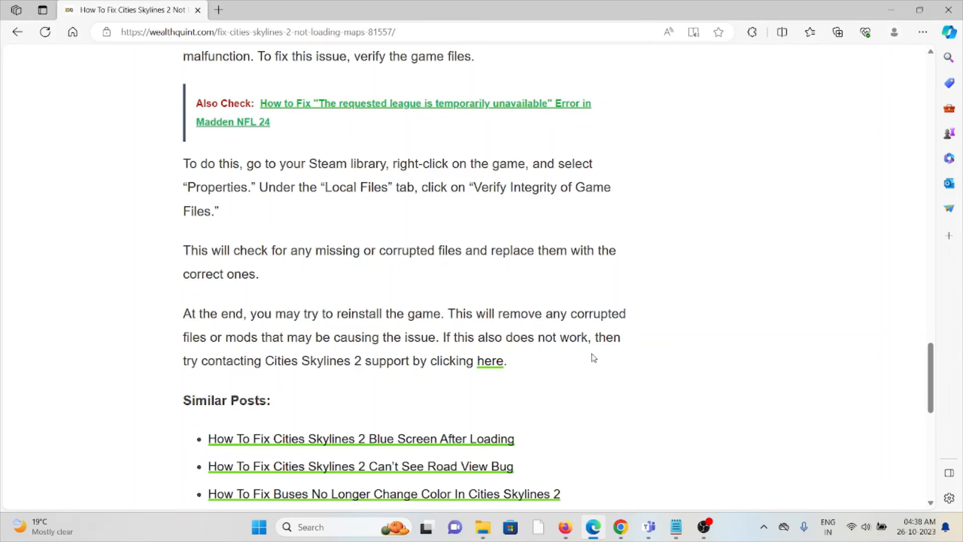
Step: Open the 'here' support link in a new tab, accept cookies, return to the article
right_click(489, 361)
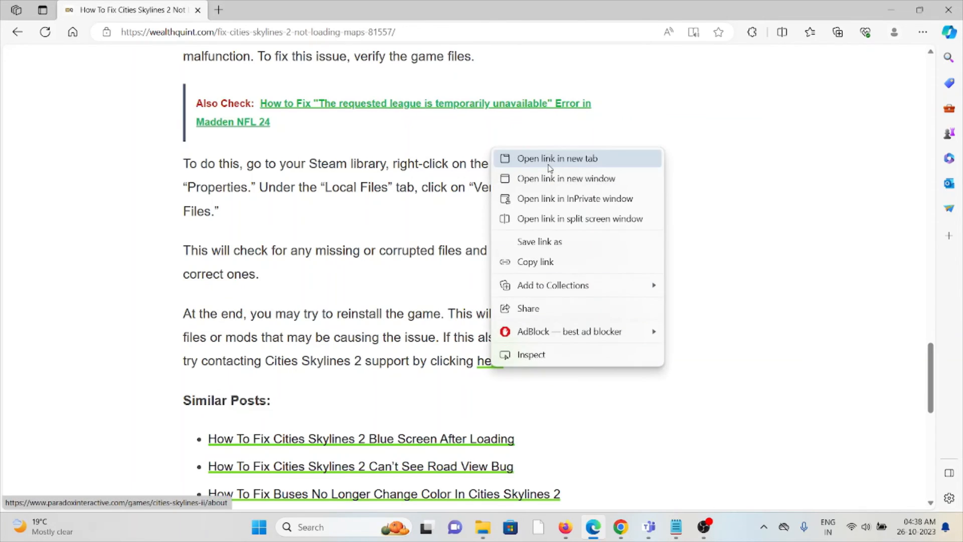
click(557, 159)
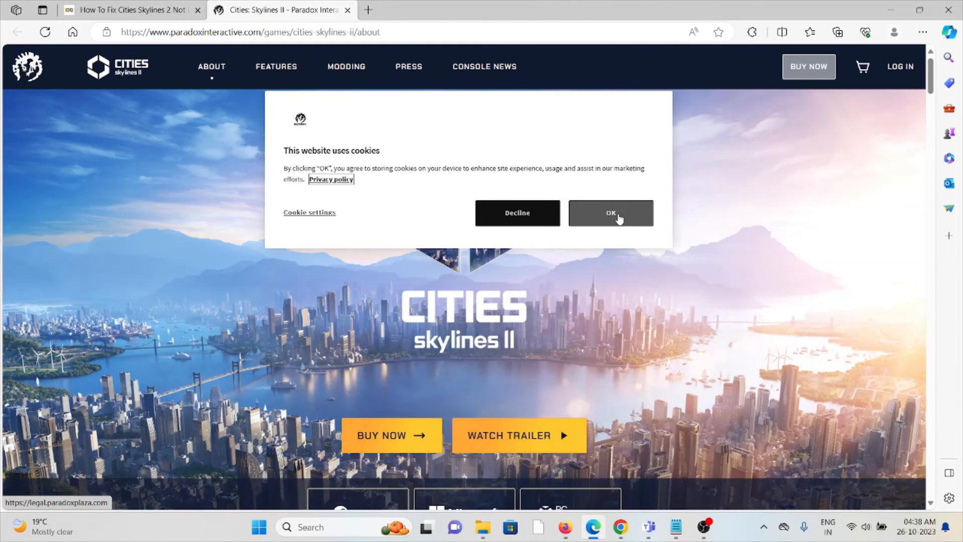
click(610, 213)
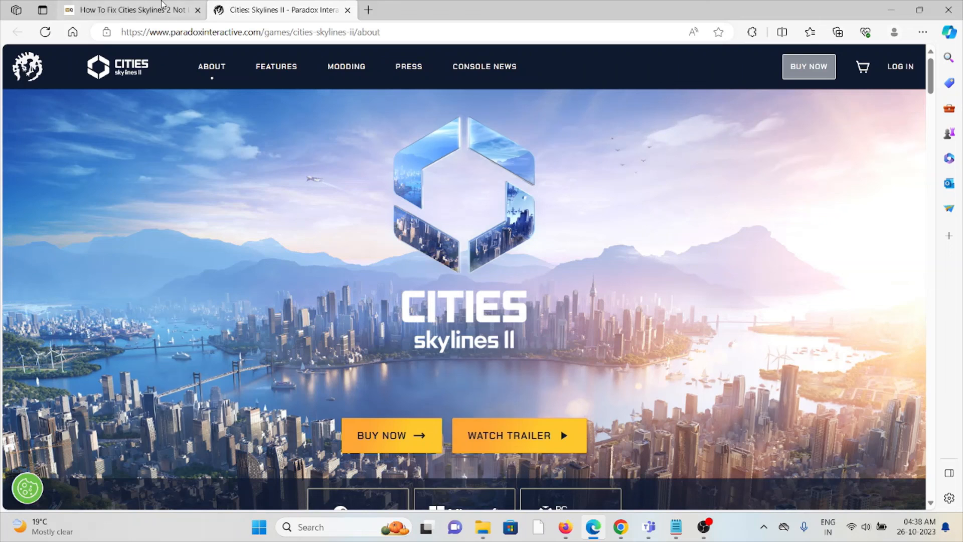
mouse_move(316, 244)
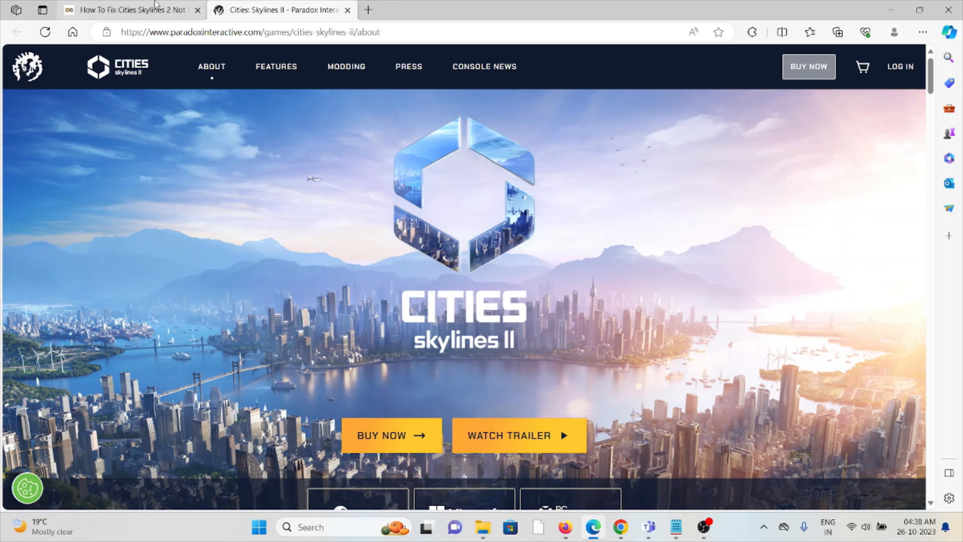
click(130, 10)
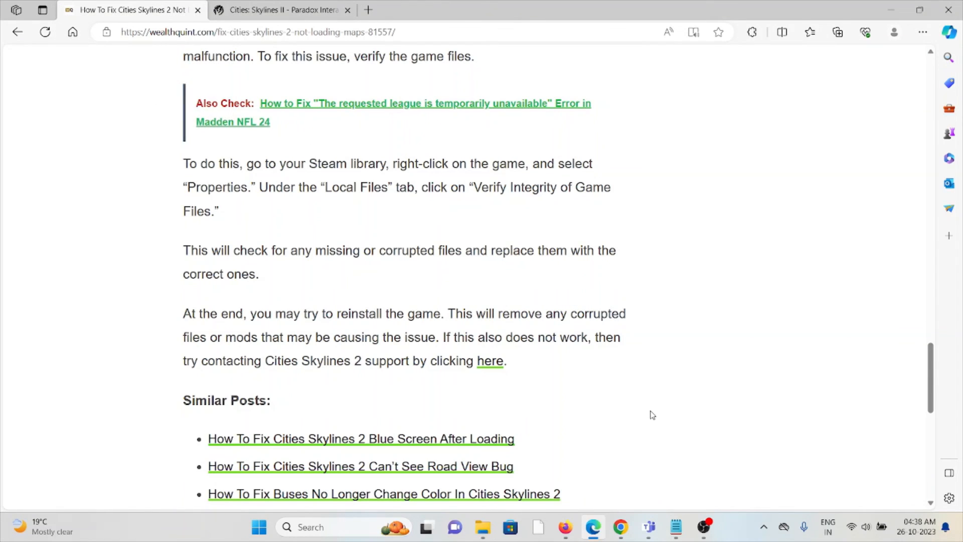
mouse_move(886, 378)
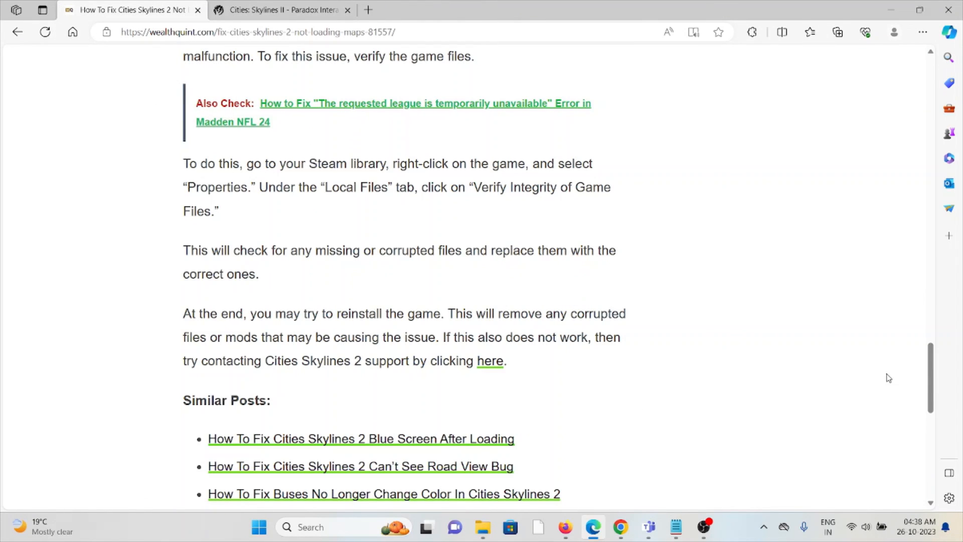